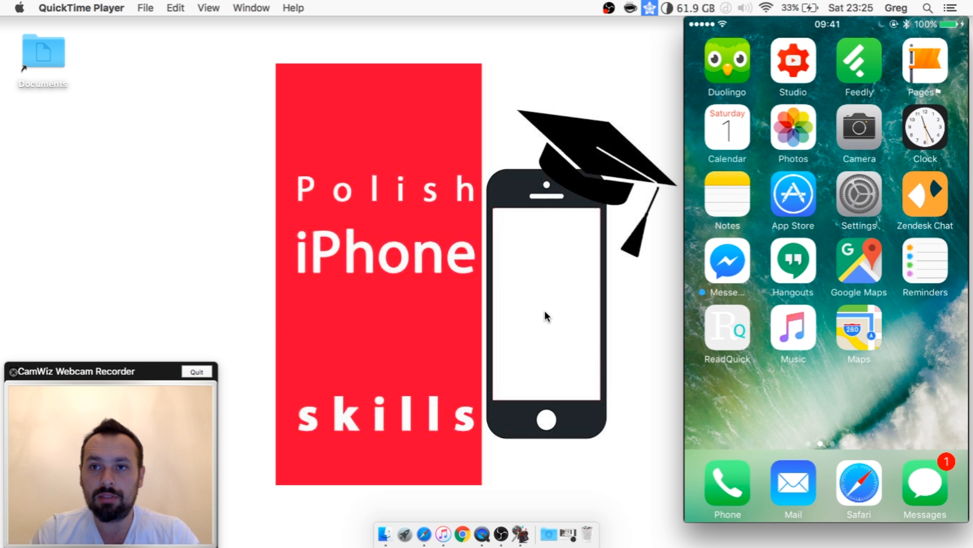
mouse_move(617, 323)
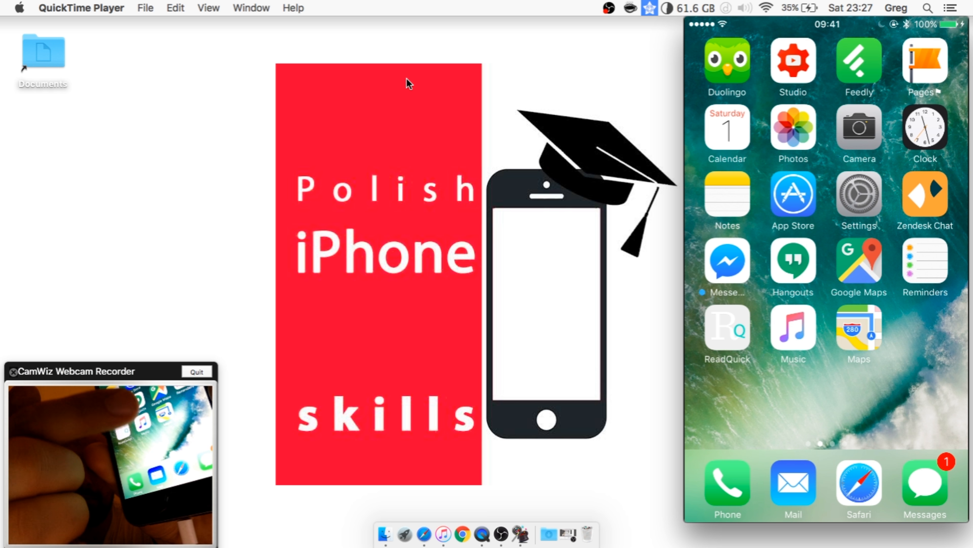
Bring up Control Center on the mirrored iPhone and switch Do Not Disturb off
drag(828, 534, 828, 249)
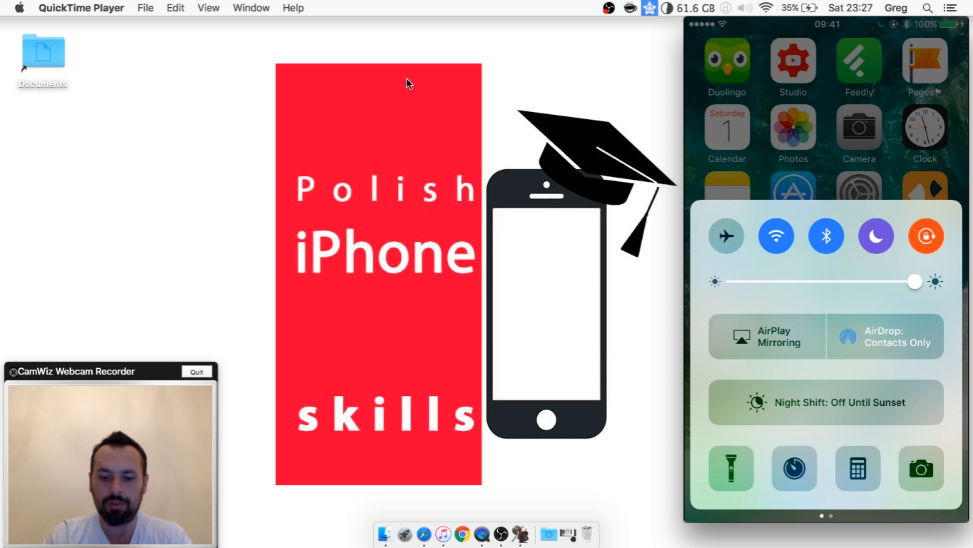
click(876, 236)
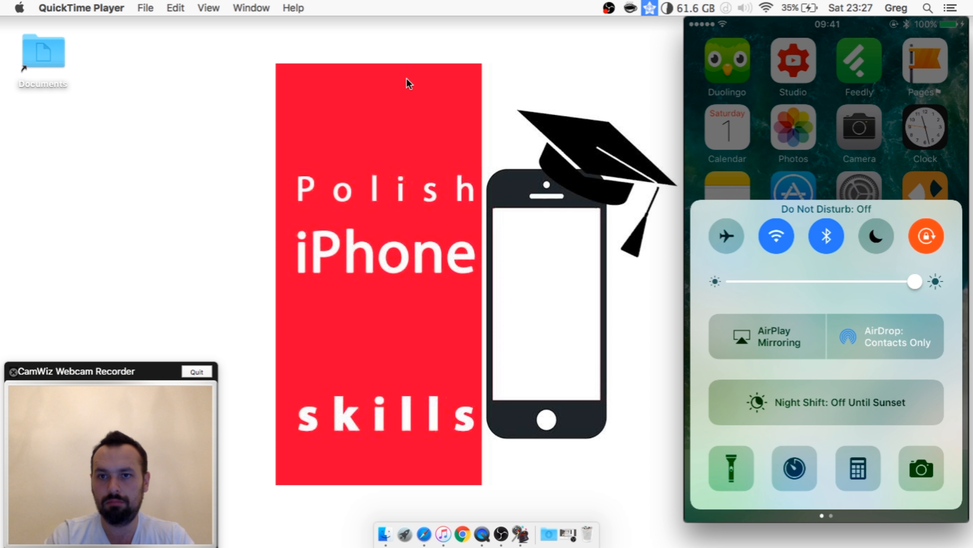